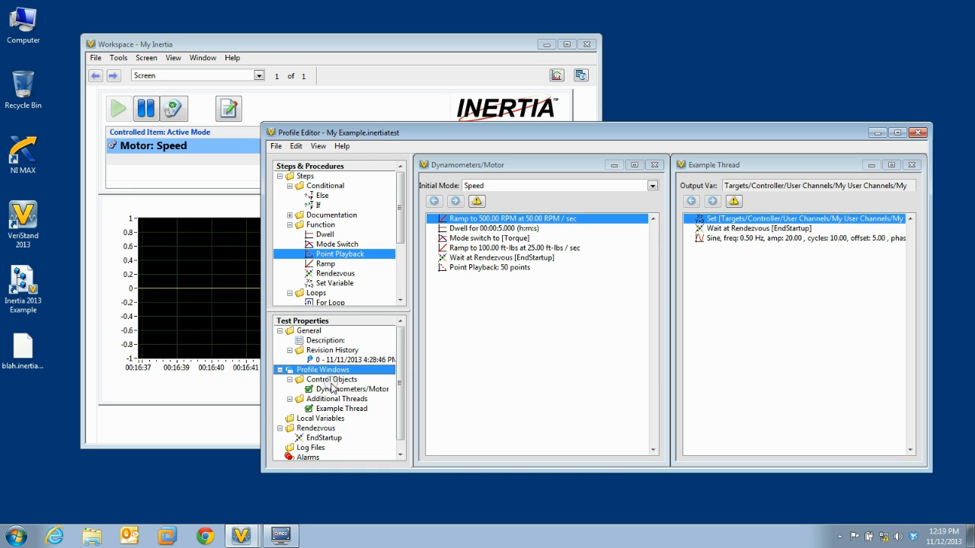
# Step: Add the 'example' procedure to the Dynamometers/Motor window ahead of the point playback step
pyautogui.click(330, 380)
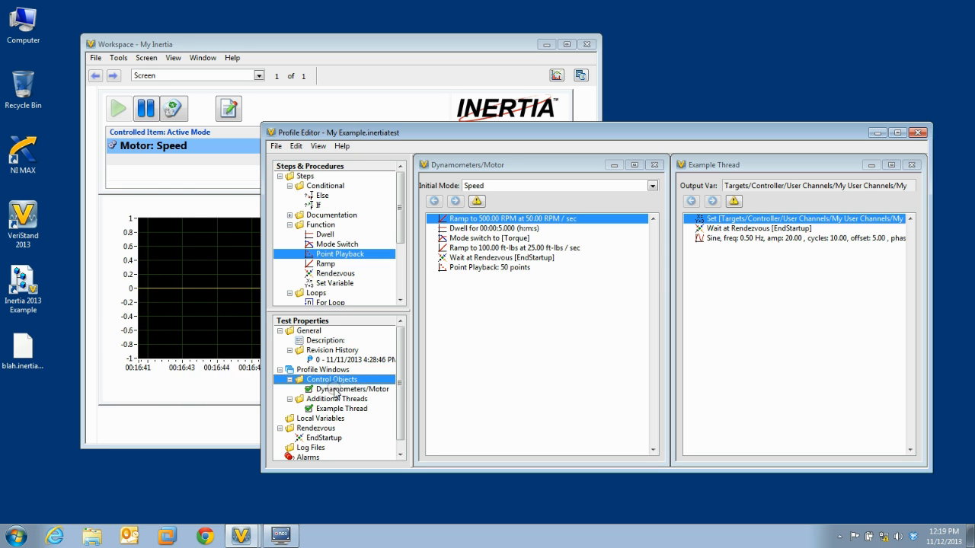
pyautogui.click(335, 399)
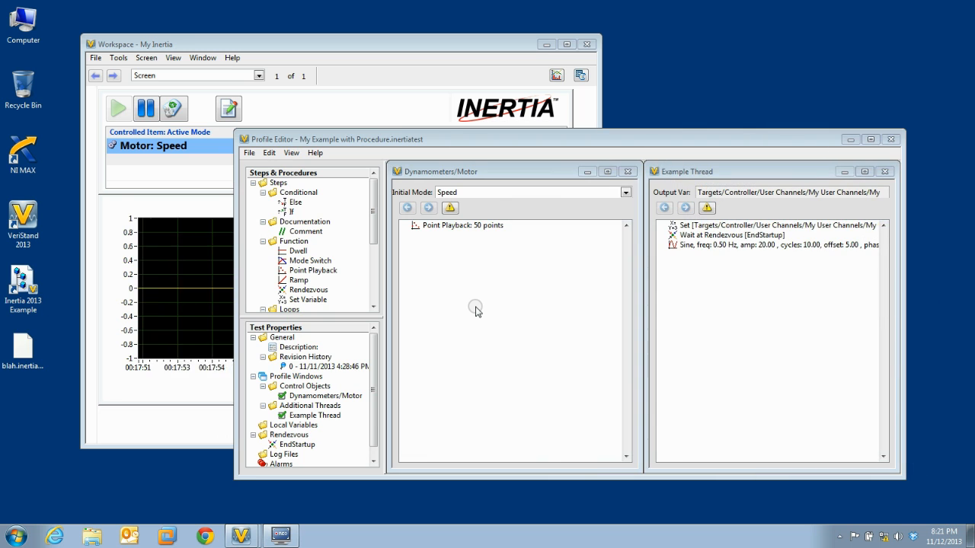
pyautogui.scroll(-3)
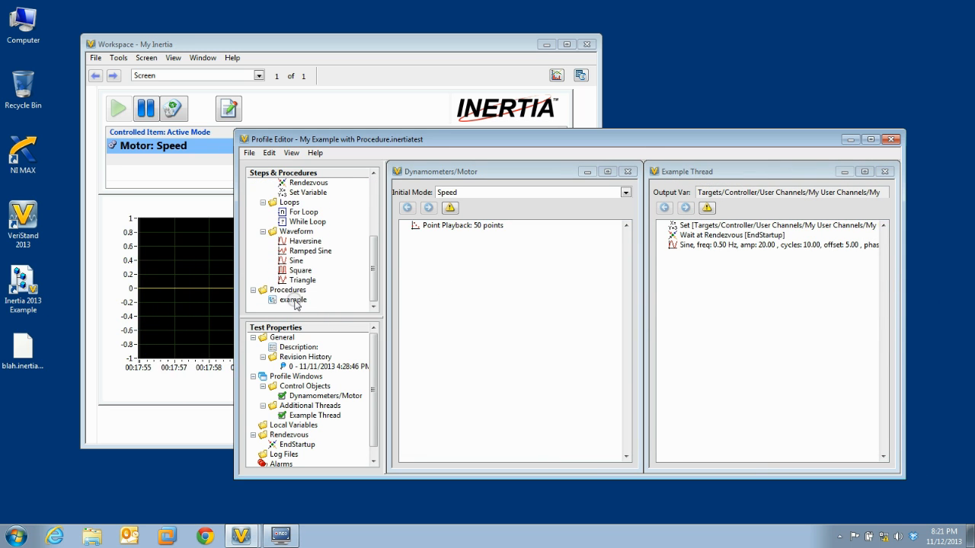
pyautogui.click(292, 299)
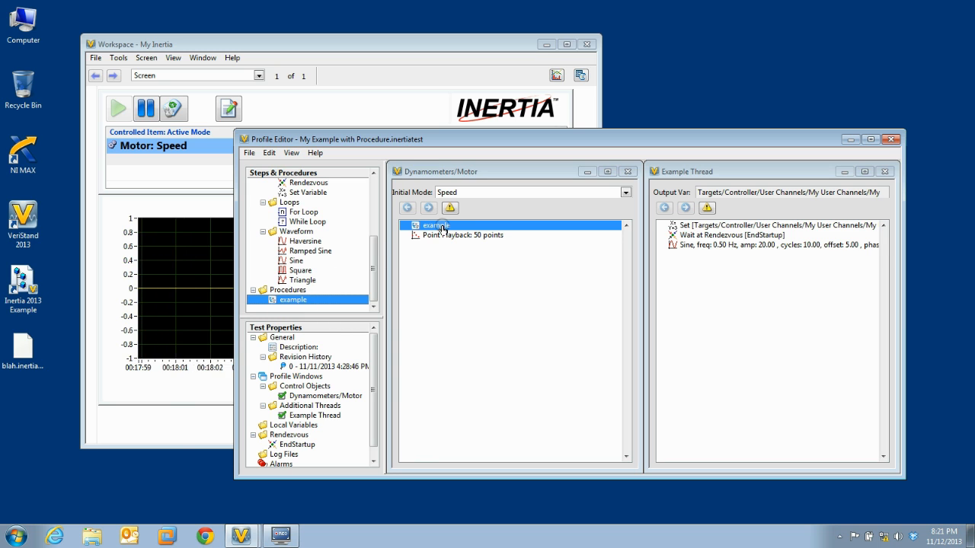
pyautogui.rightClick(442, 225)
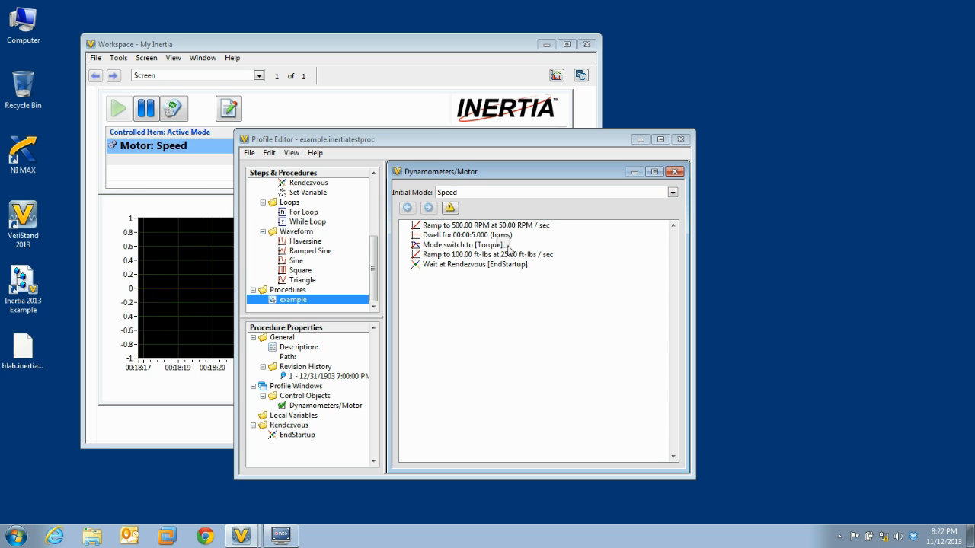
pyautogui.moveTo(553, 293)
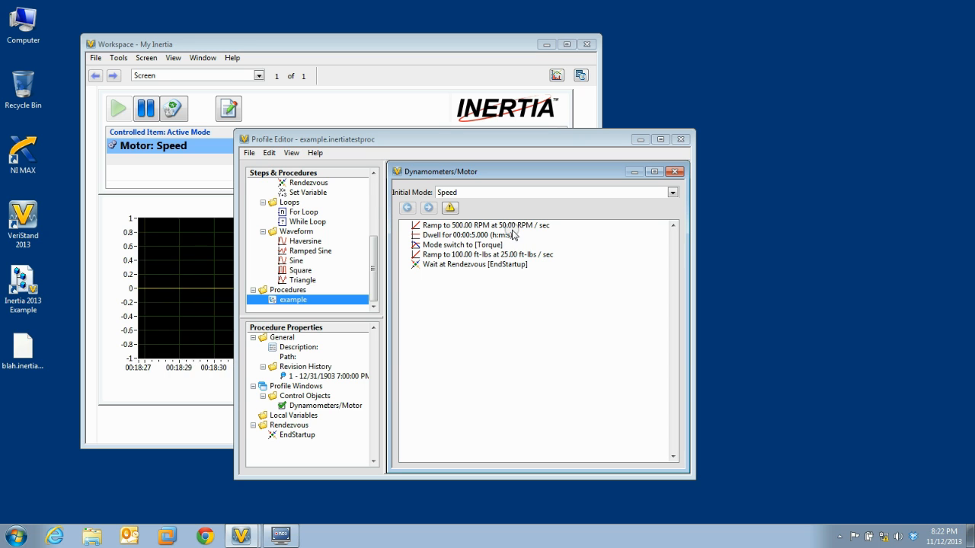
# Step: Select the procedure's first Ramp step and review its Initial Mode choices, Speed and Torque
pyautogui.click(482, 225)
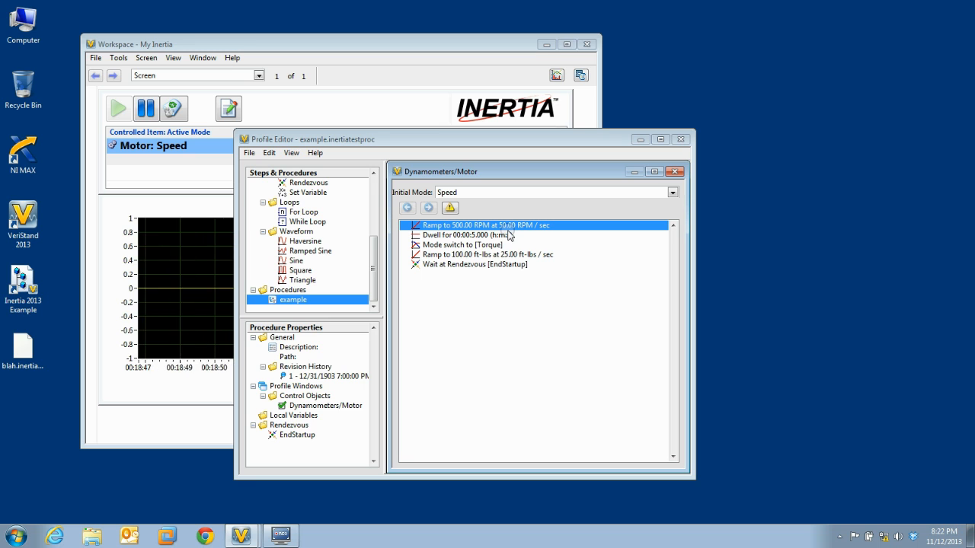
pyautogui.click(673, 192)
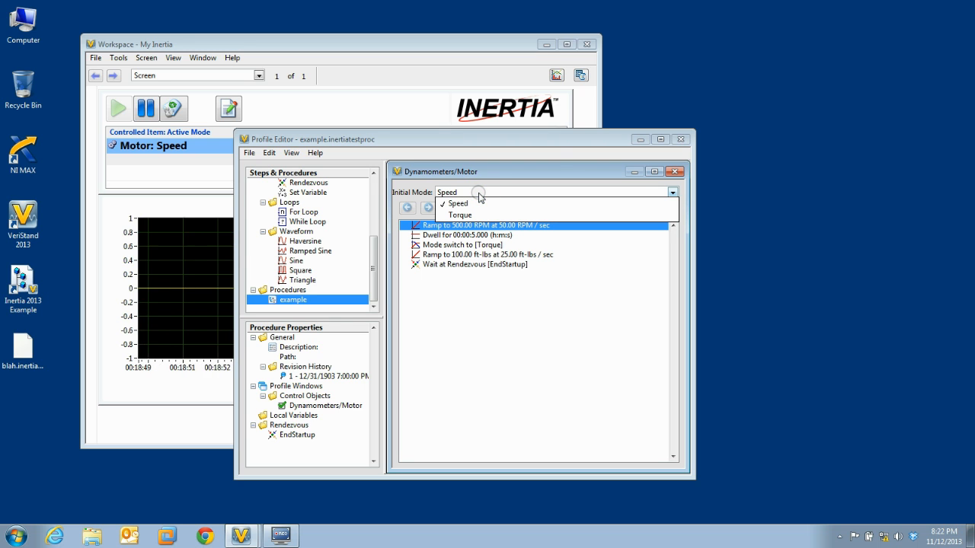
pyautogui.moveTo(525, 271)
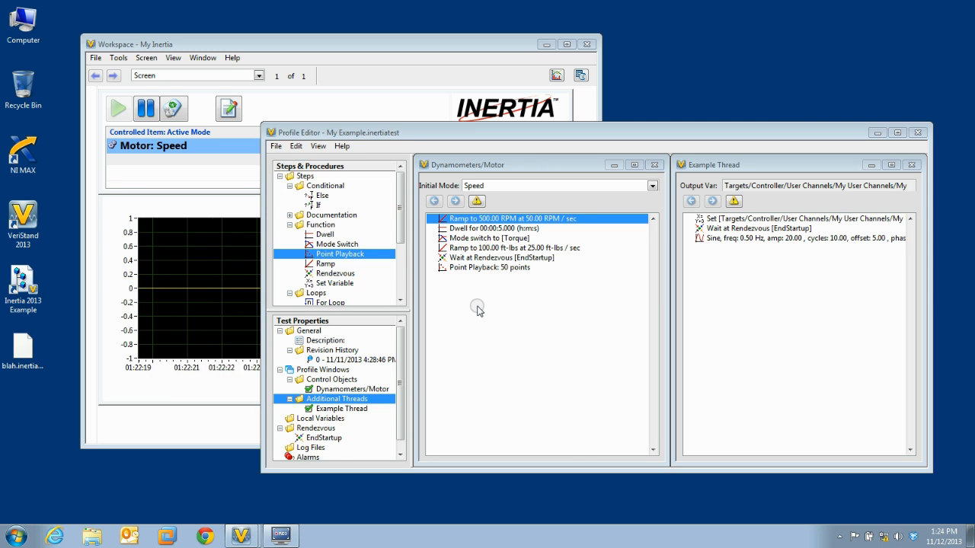
# Step: Create a new Control Object procedure with Motor as its profile thread
pyautogui.click(276, 146)
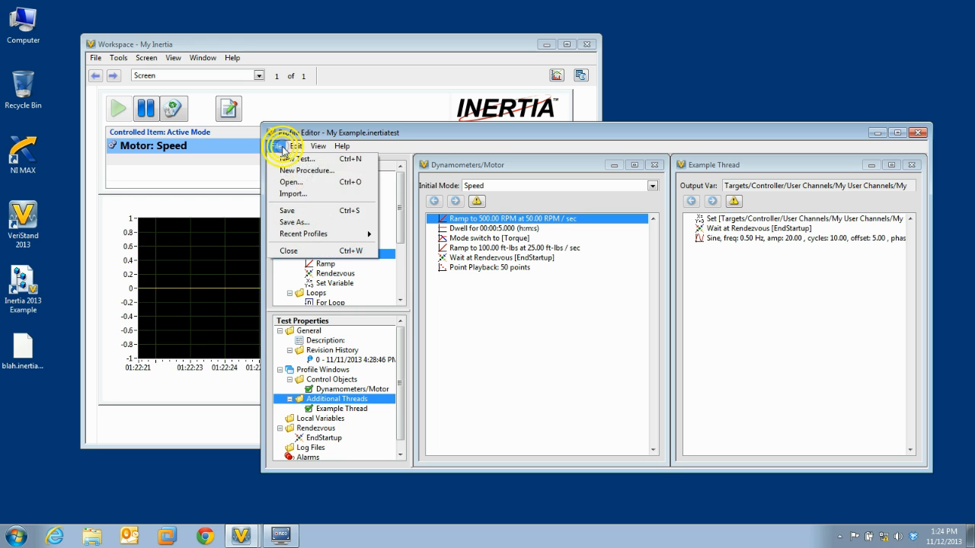
pyautogui.click(306, 171)
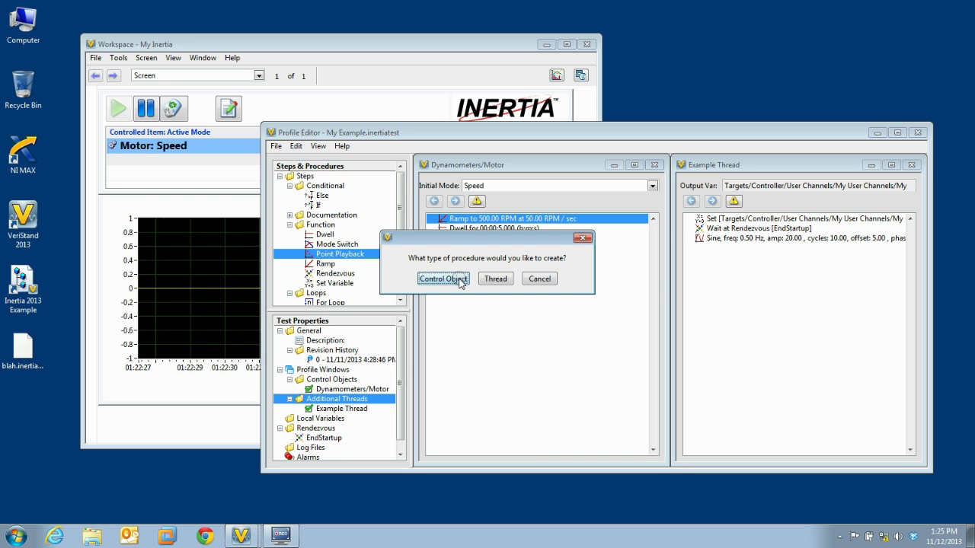
pyautogui.click(443, 279)
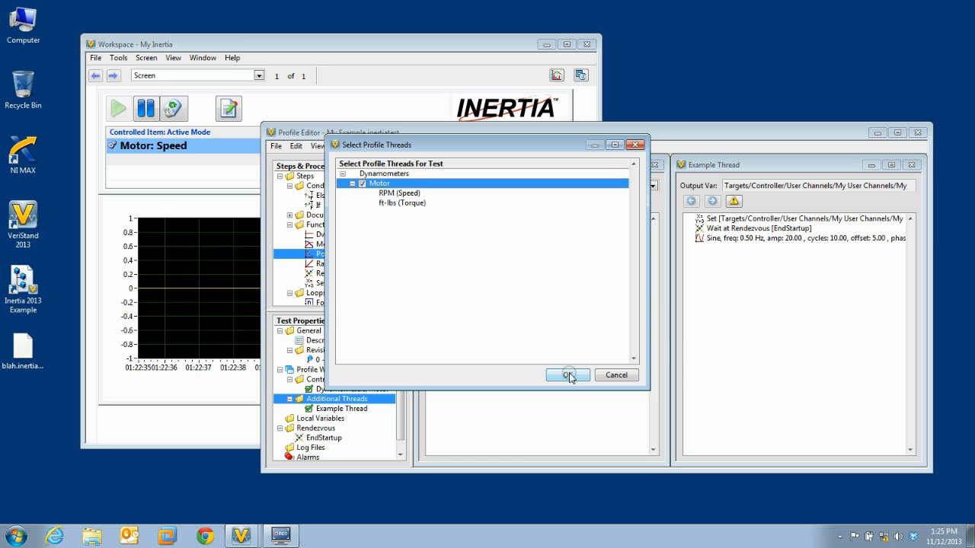
pyautogui.click(566, 374)
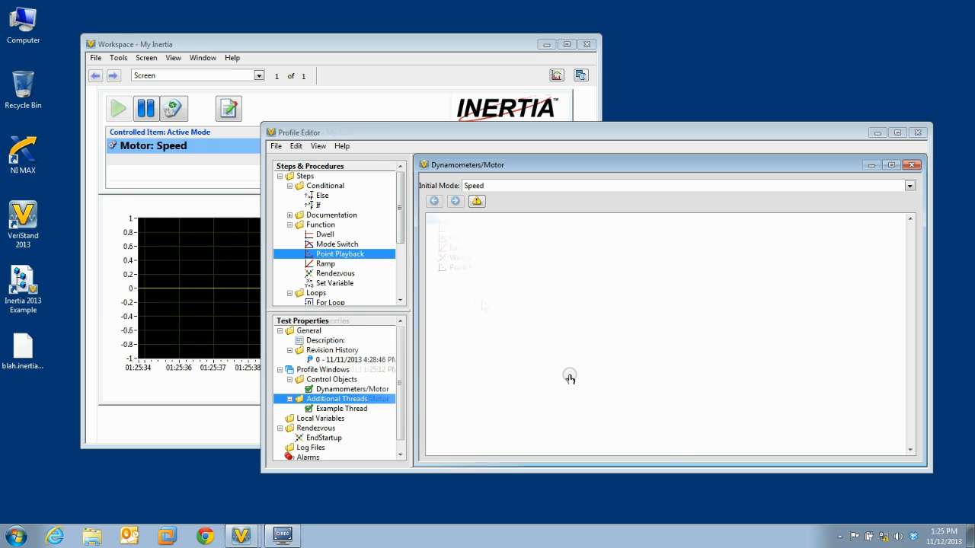
# Step: Create a Thread procedure named 'my example' whose output variable is Controller > User Channels > My User Channel 1
pyautogui.click(275, 146)
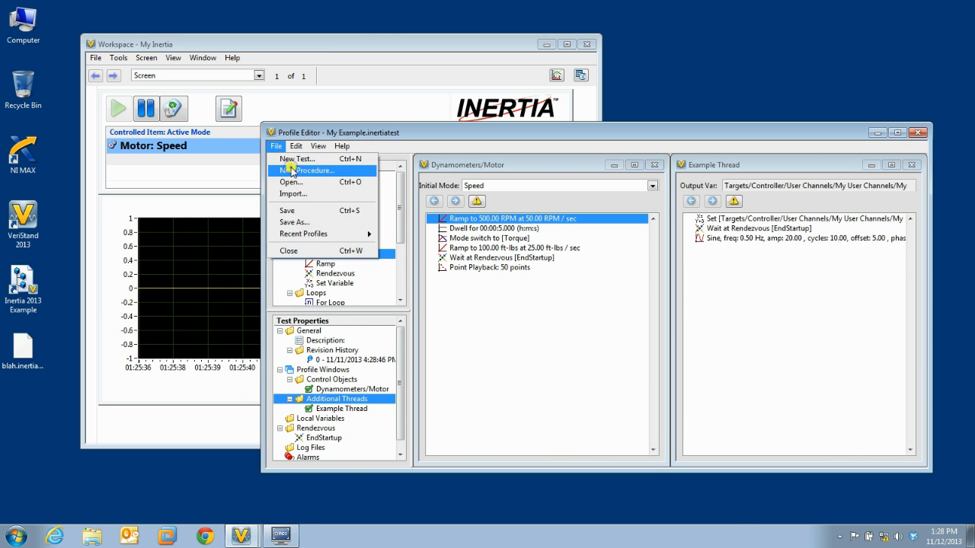
pyautogui.click(307, 170)
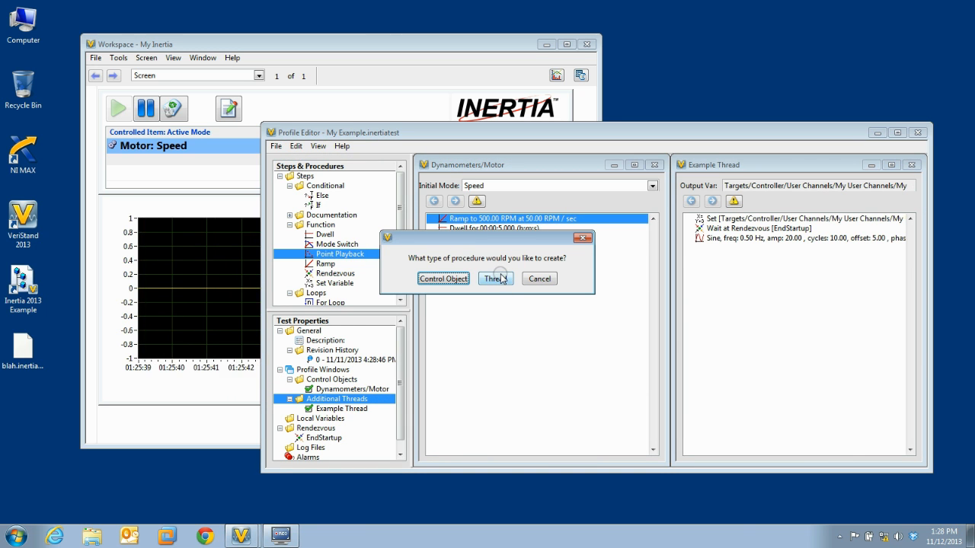
pyautogui.click(493, 278)
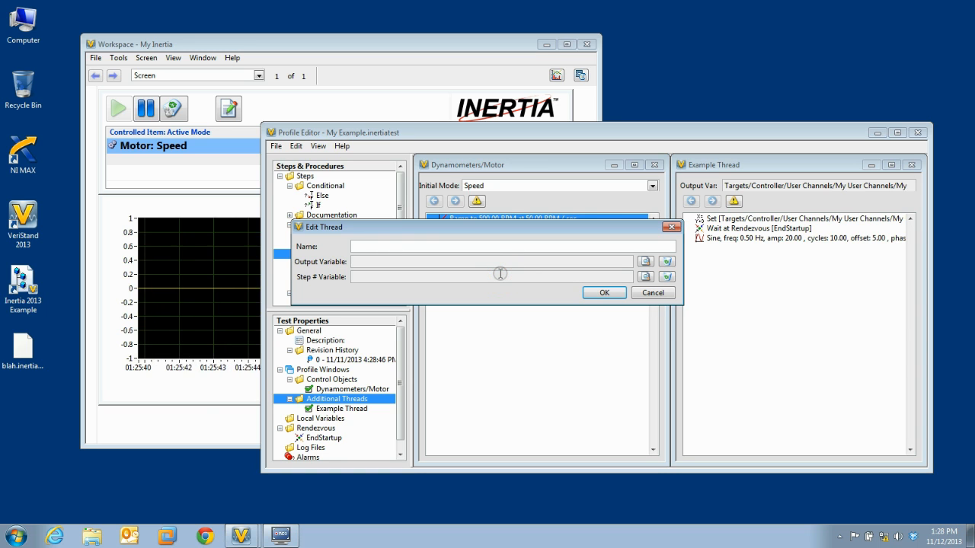
pyautogui.write('my example')
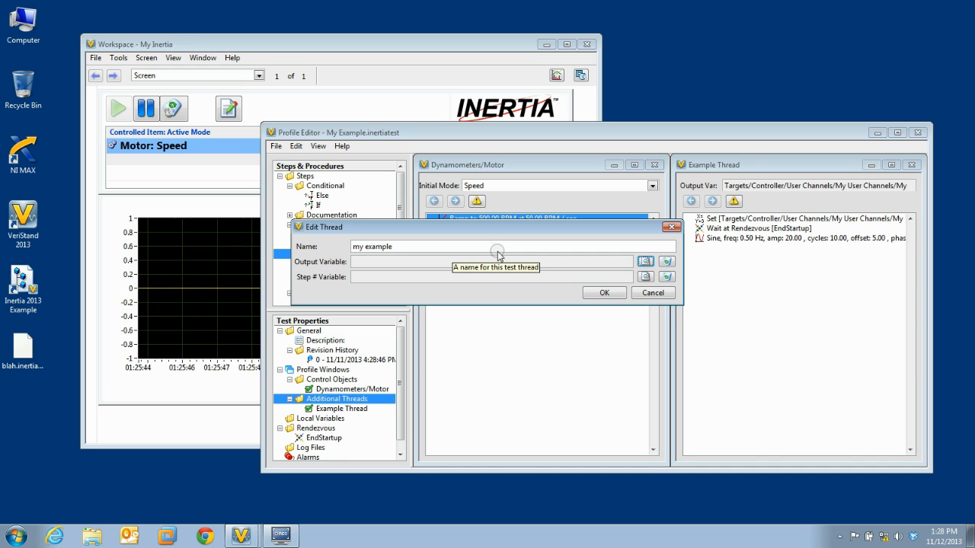
pyautogui.click(644, 260)
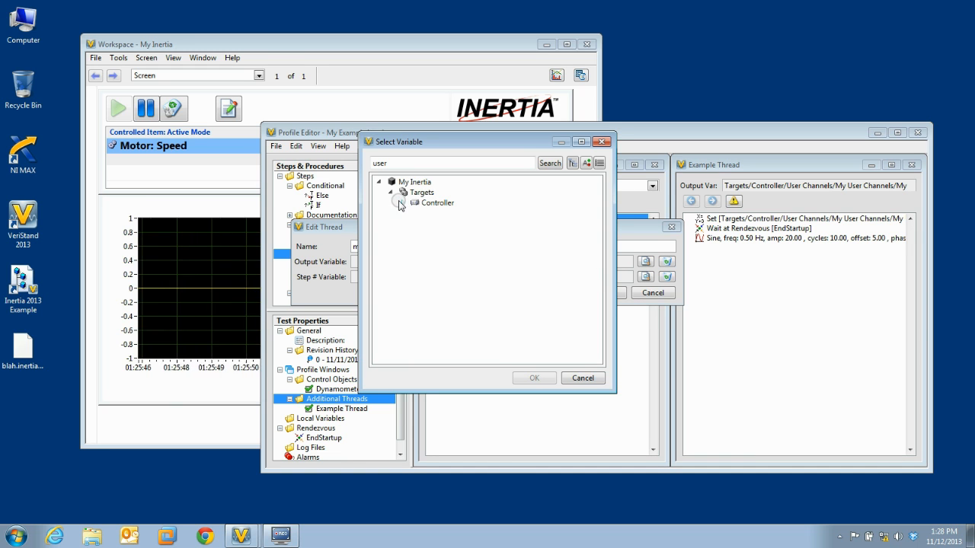
pyautogui.click(404, 203)
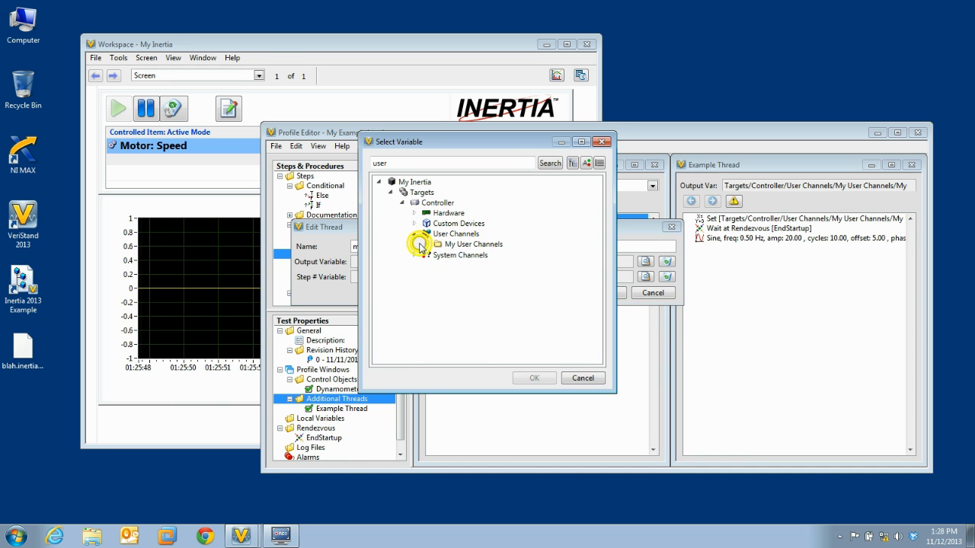
pyautogui.click(535, 378)
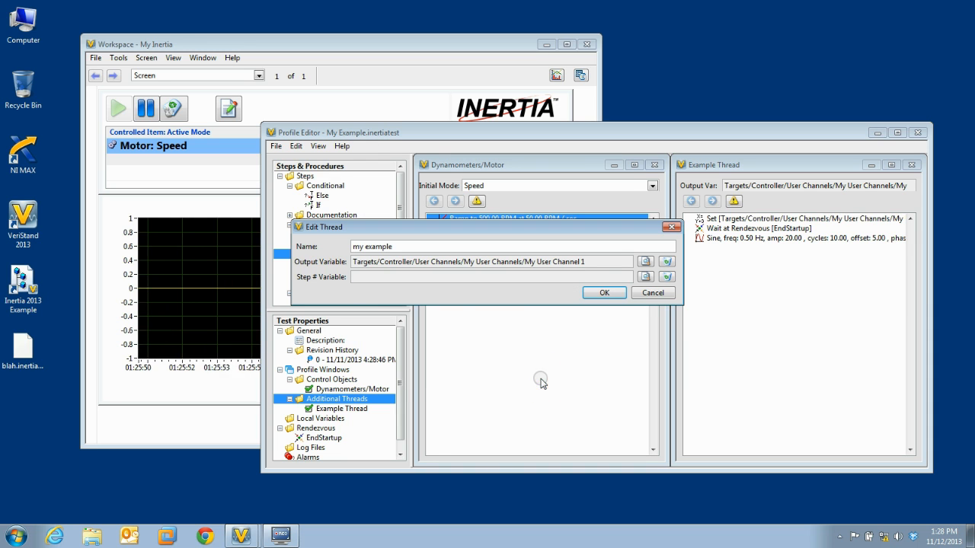
pyautogui.moveTo(338, 288)
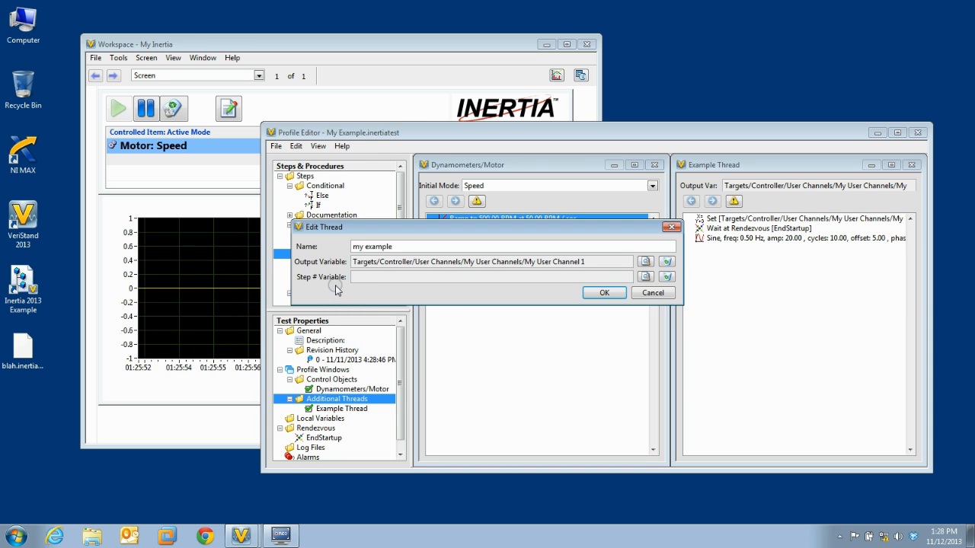
pyautogui.click(603, 293)
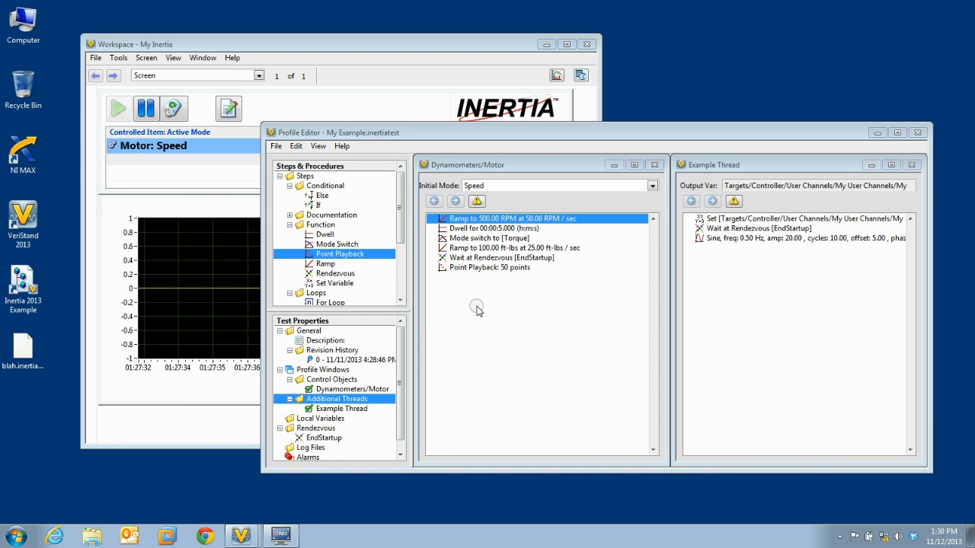
pyautogui.moveTo(469, 241)
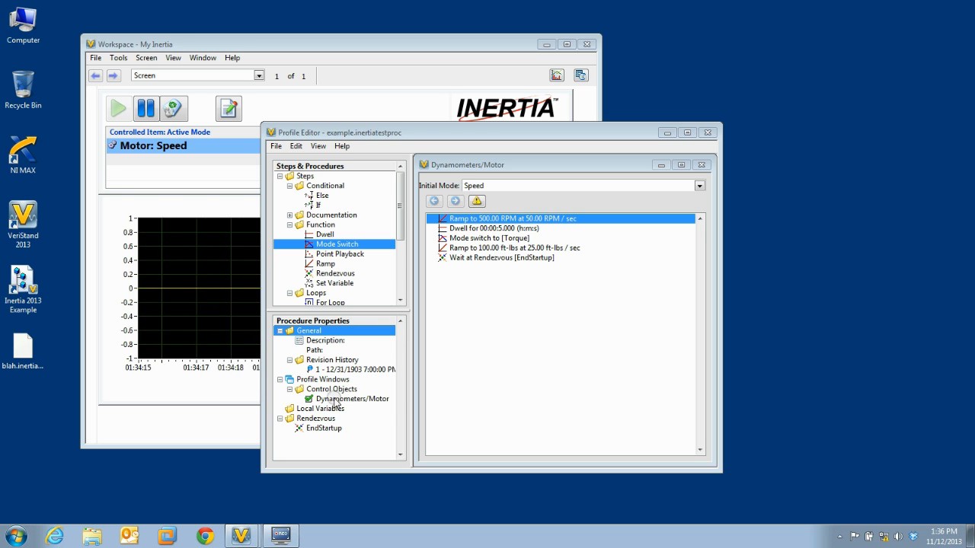
# Step: Review the procedure's local variables, rendezvous list and first Ramp setpoint type, cancelling Edit Ramp unchanged
pyautogui.click(320, 409)
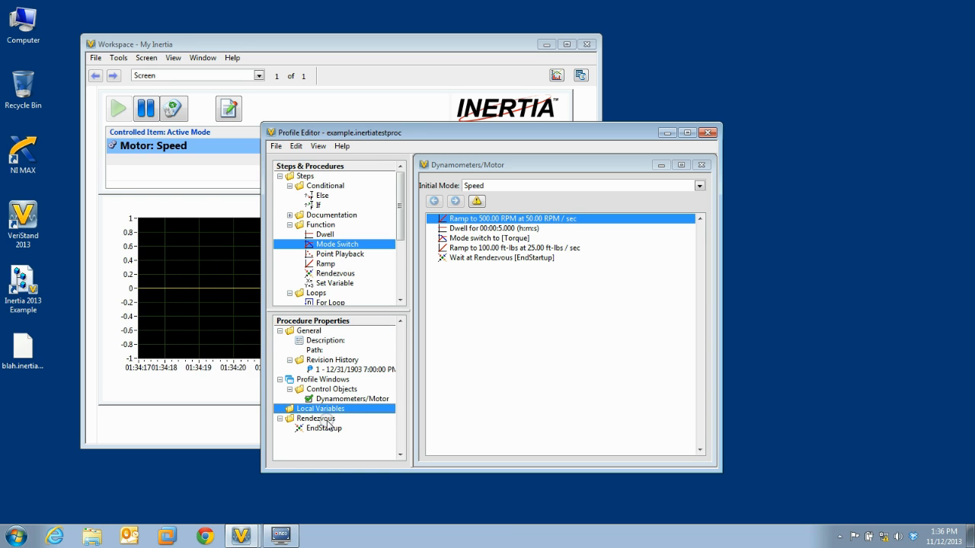
pyautogui.click(313, 417)
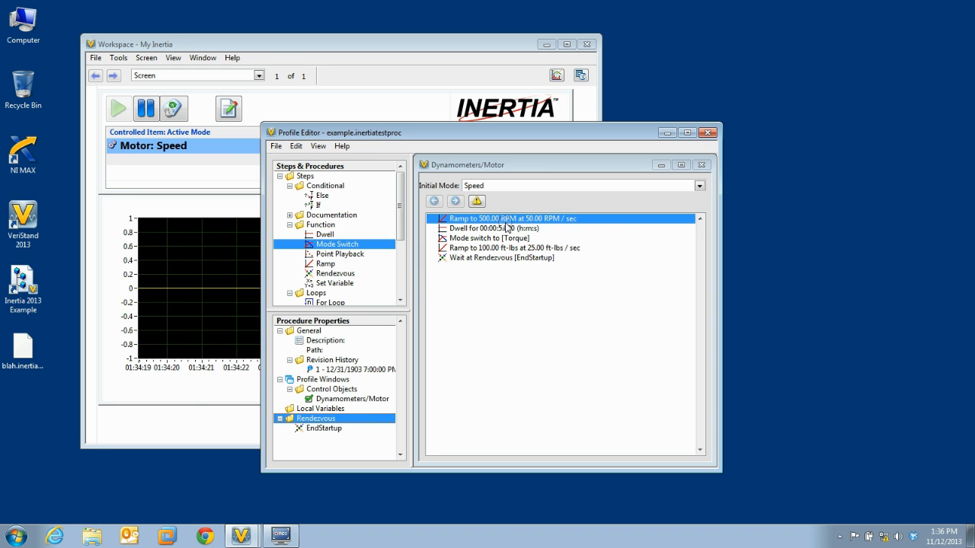
pyautogui.doubleClick(508, 219)
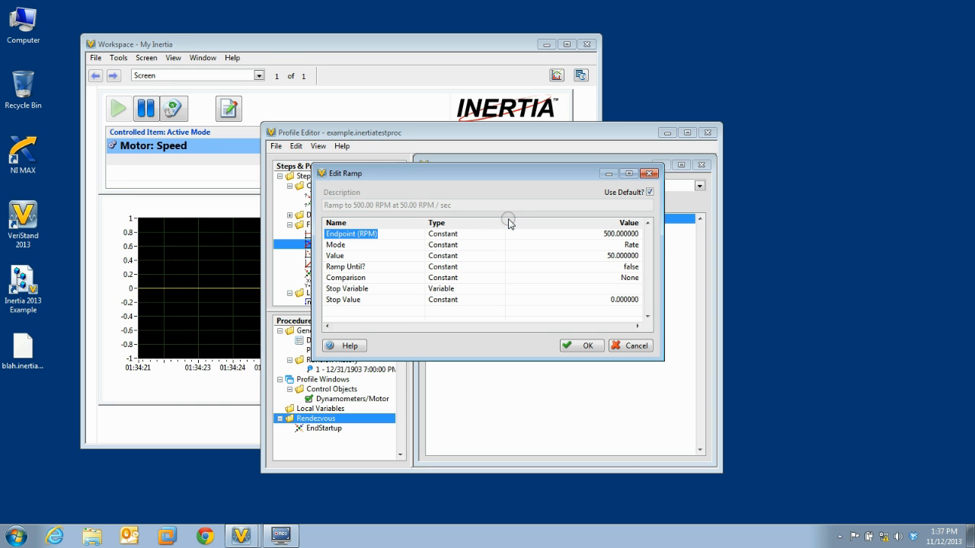
pyautogui.click(500, 235)
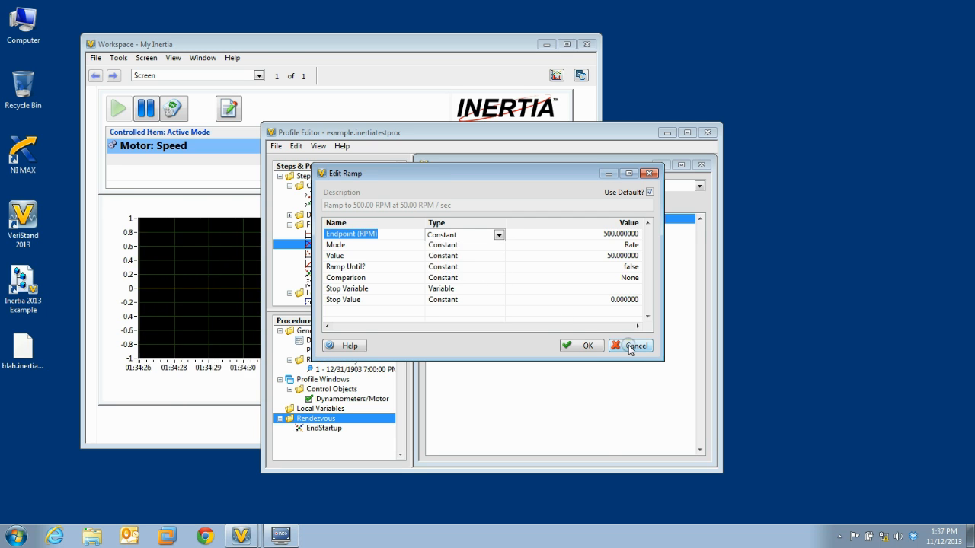
pyautogui.click(634, 344)
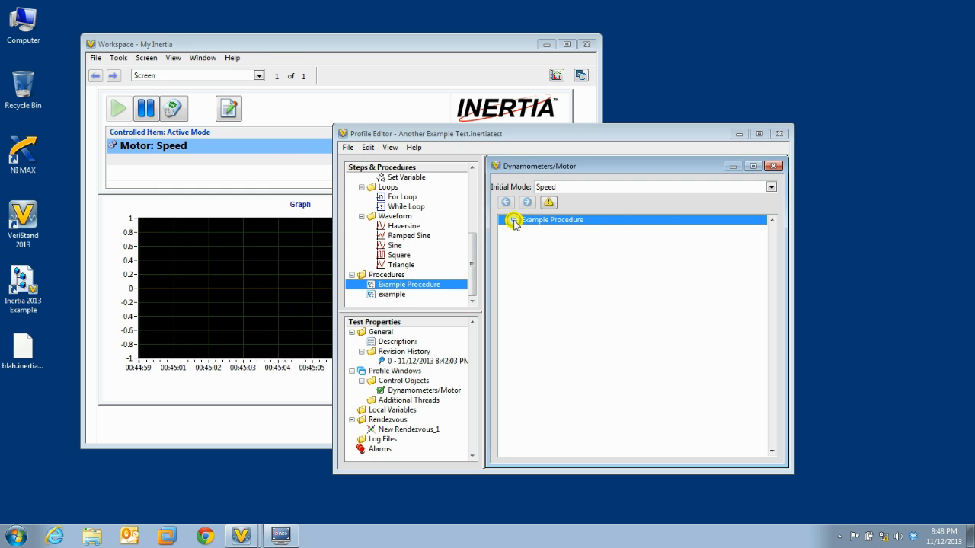
# Step: In the Example Procedure call's parameters, map the channel as a Variable to My User Channel 5
pyautogui.doubleClick(550, 219)
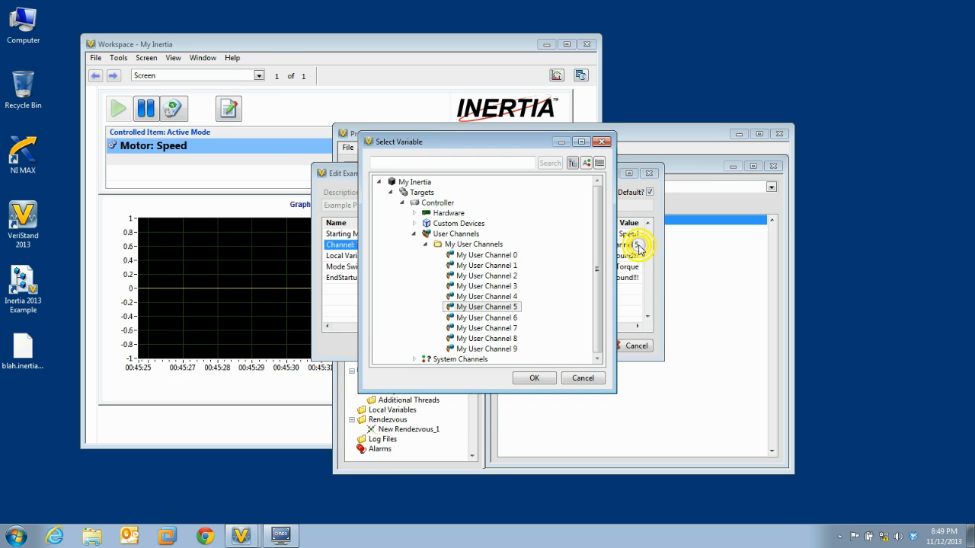
pyautogui.click(533, 377)
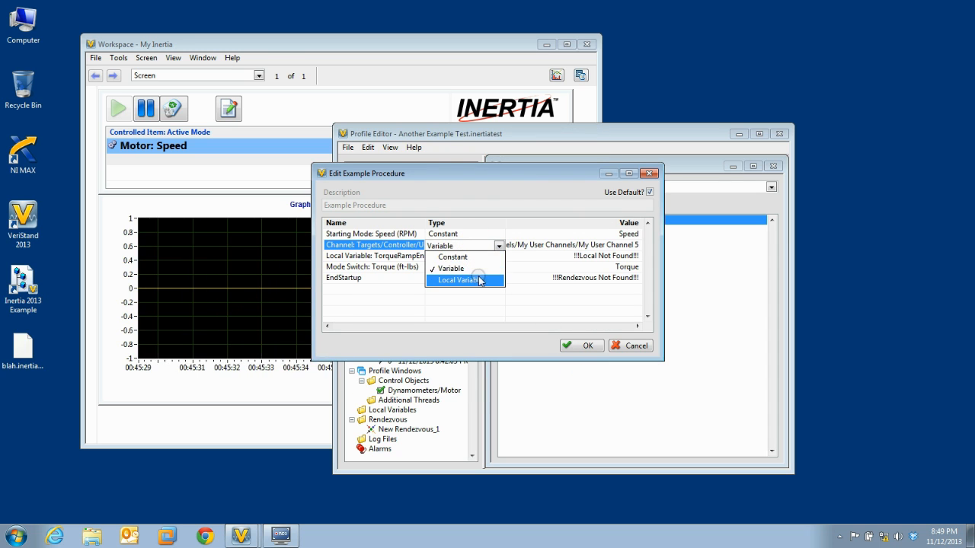
pyautogui.moveTo(478, 259)
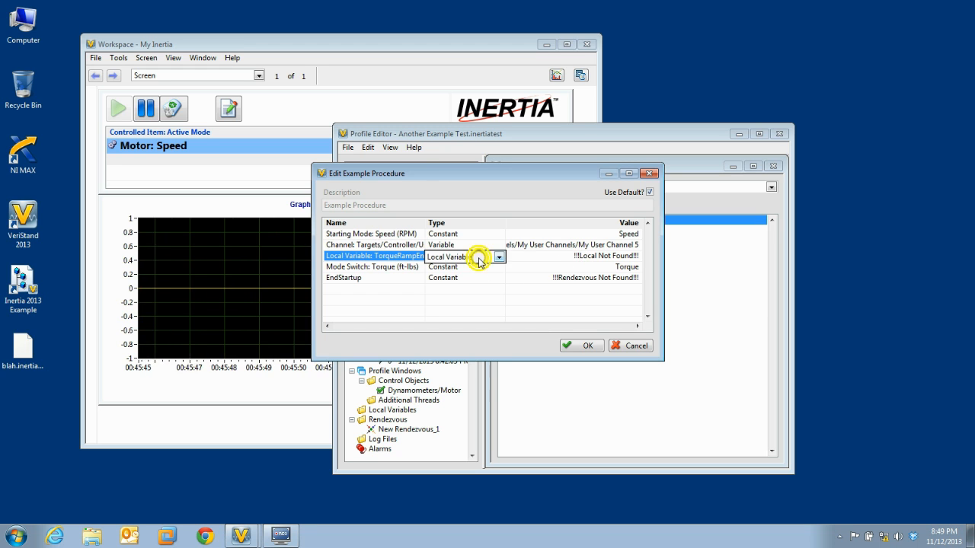
# Step: Keep the Local Variable type and point the EndStartup parameter to New Rendezvous_1
pyautogui.click(500, 256)
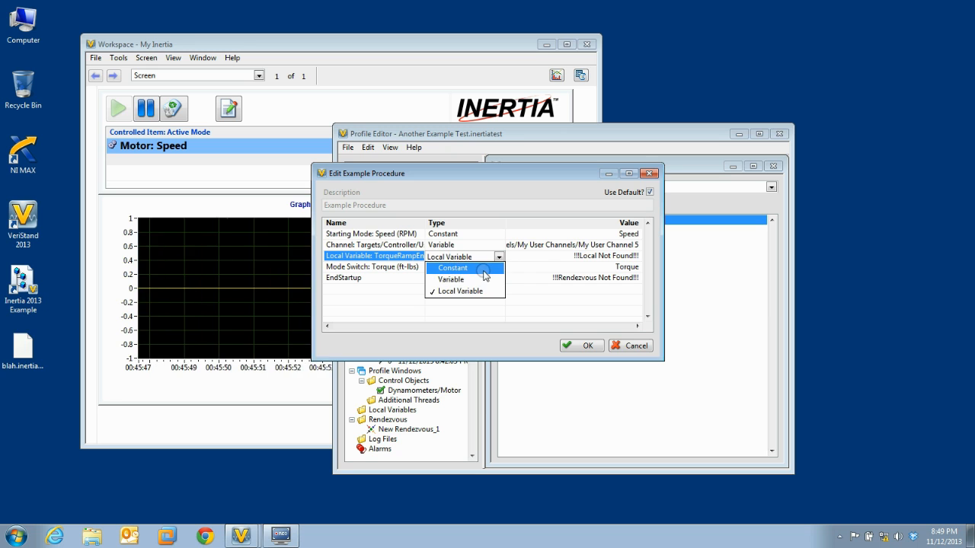
pyautogui.click(452, 268)
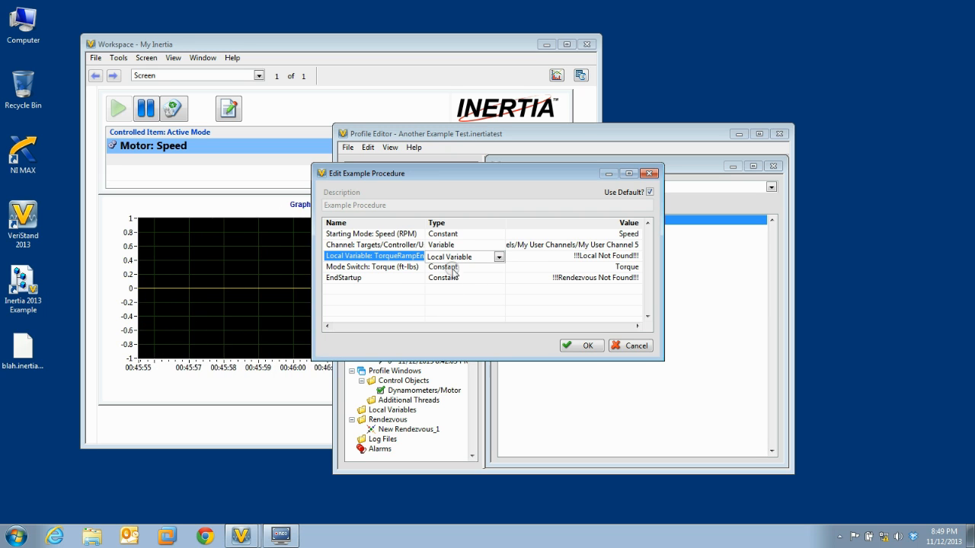
pyautogui.click(344, 277)
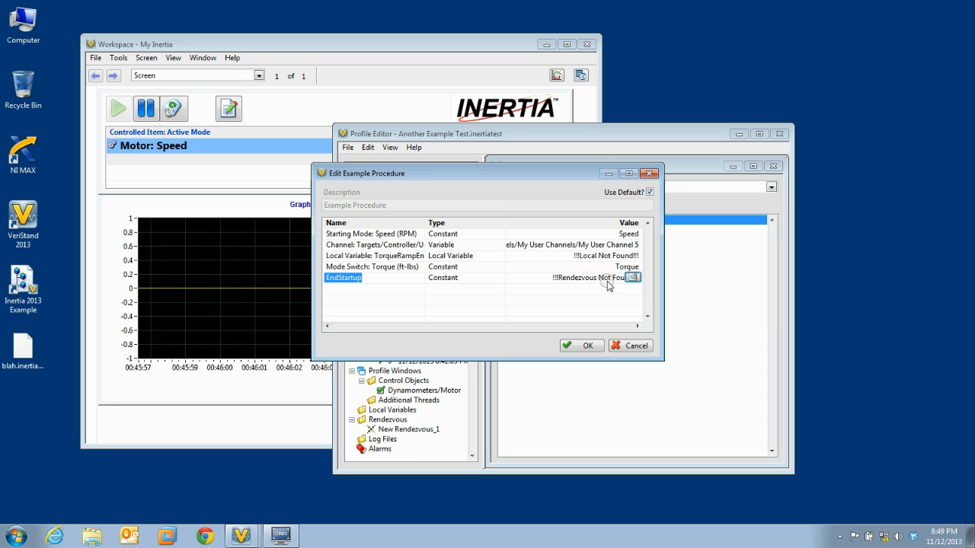
pyautogui.click(634, 277)
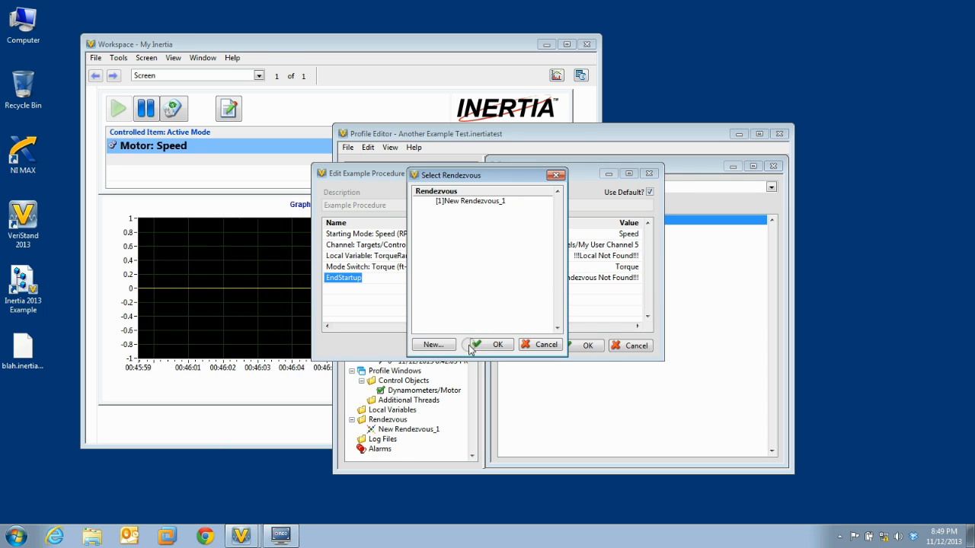
pyautogui.click(487, 344)
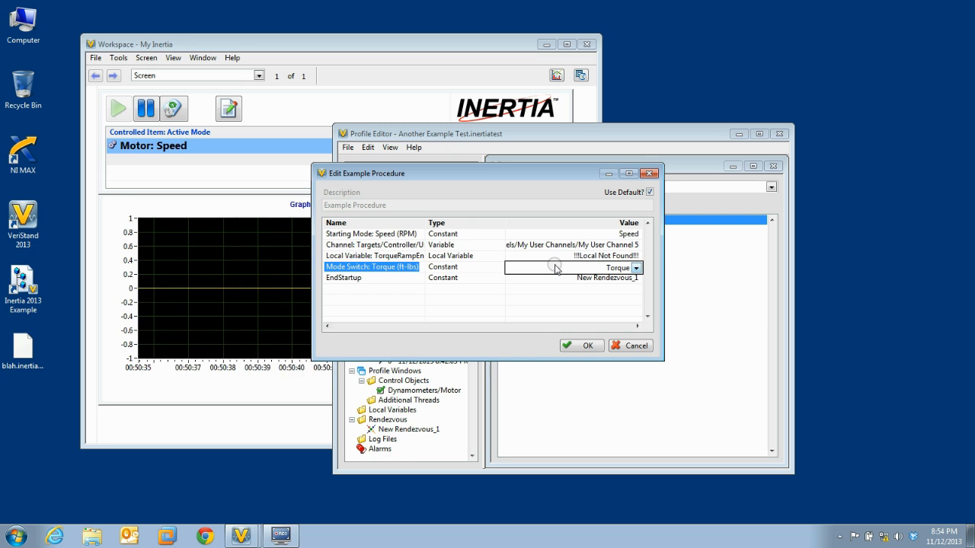
# Step: Keep the Mode Switch at Torque and open Example Procedure.inertiatestproc to view its parameterized steps
pyautogui.click(636, 268)
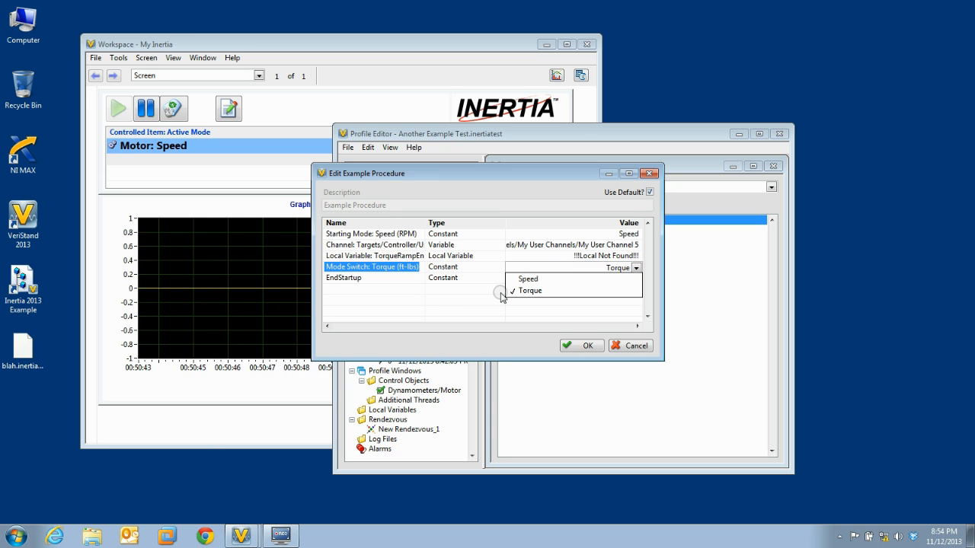
pyautogui.click(530, 290)
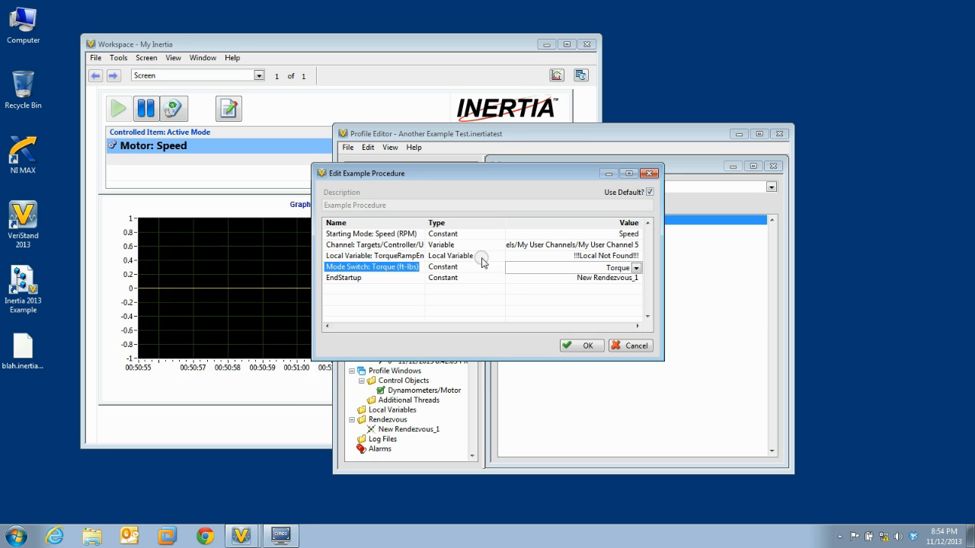
pyautogui.click(371, 235)
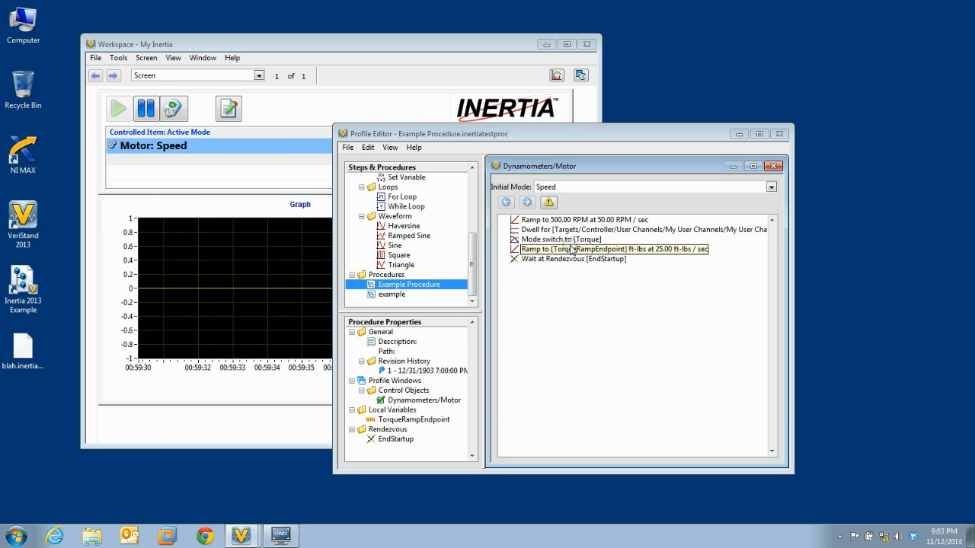
# Step: Set the 500 RPM ramp's setpoint type to Local Variable and assign it a new variable named local1
pyautogui.click(602, 228)
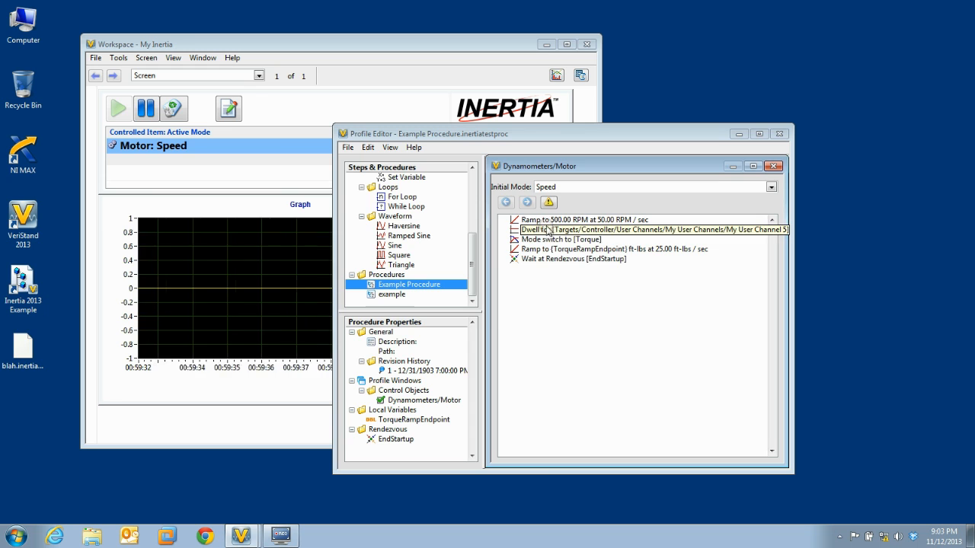
pyautogui.doubleClick(591, 219)
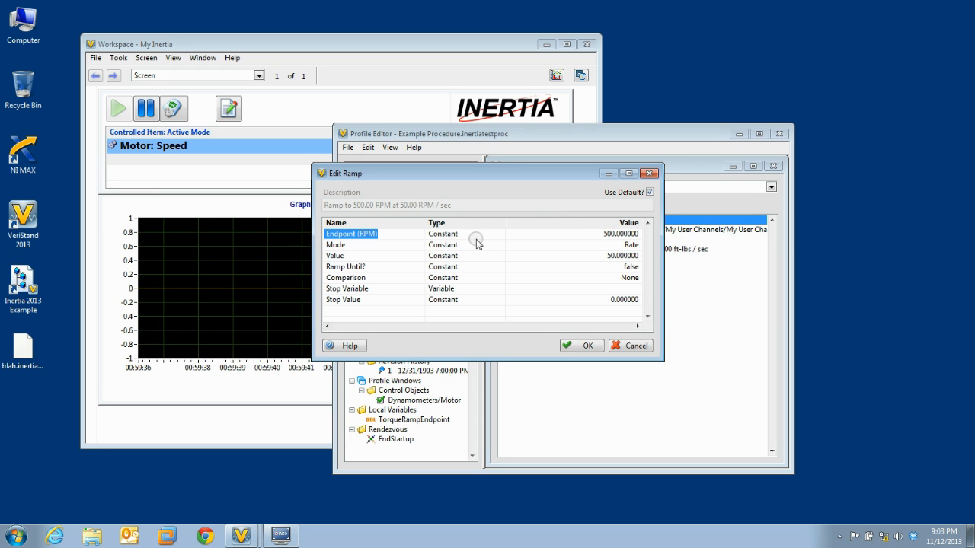
pyautogui.click(497, 235)
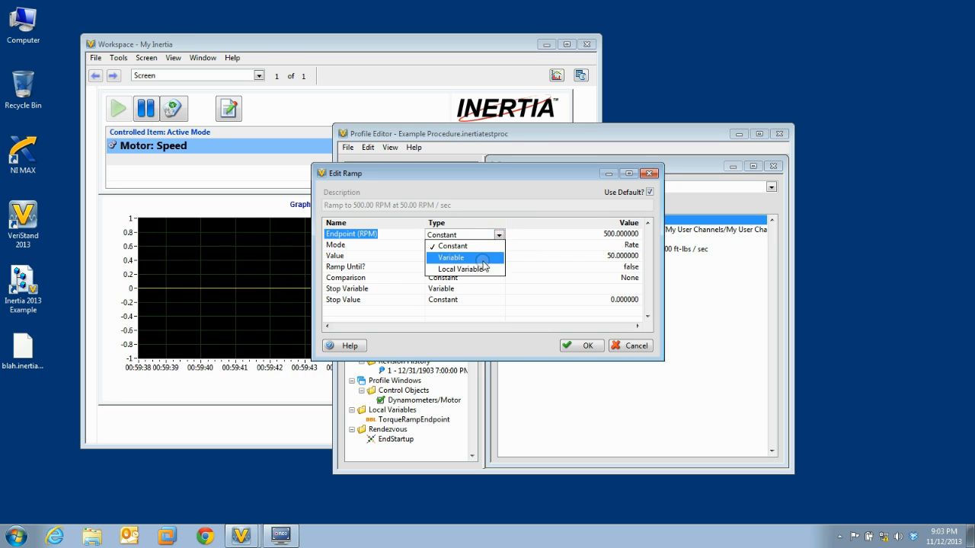
pyautogui.click(465, 268)
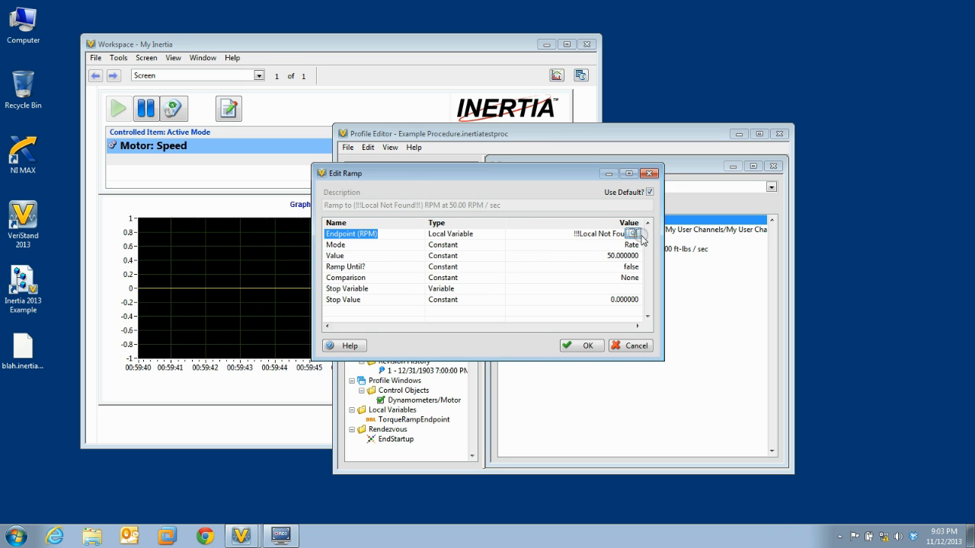
pyautogui.click(637, 235)
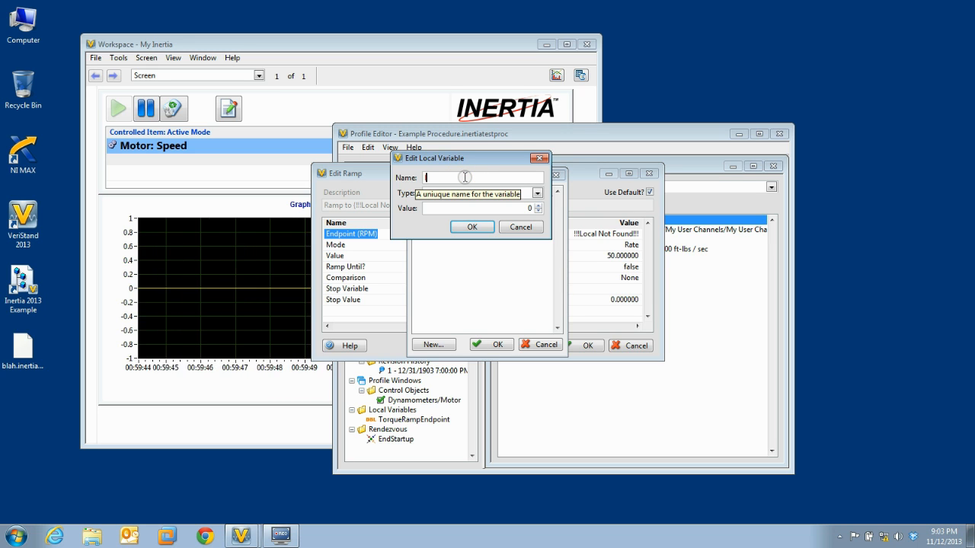
pyautogui.write('log')
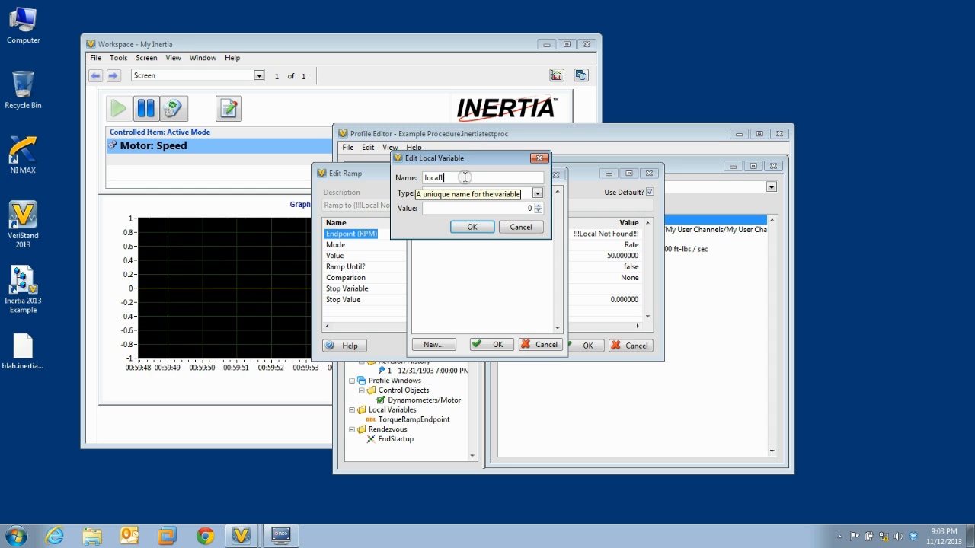
pyautogui.click(471, 227)
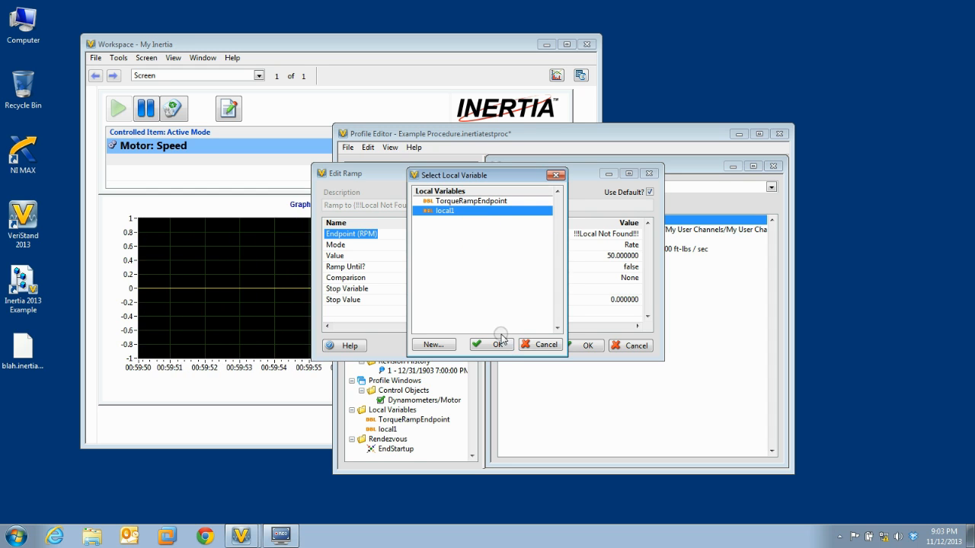
pyautogui.click(490, 344)
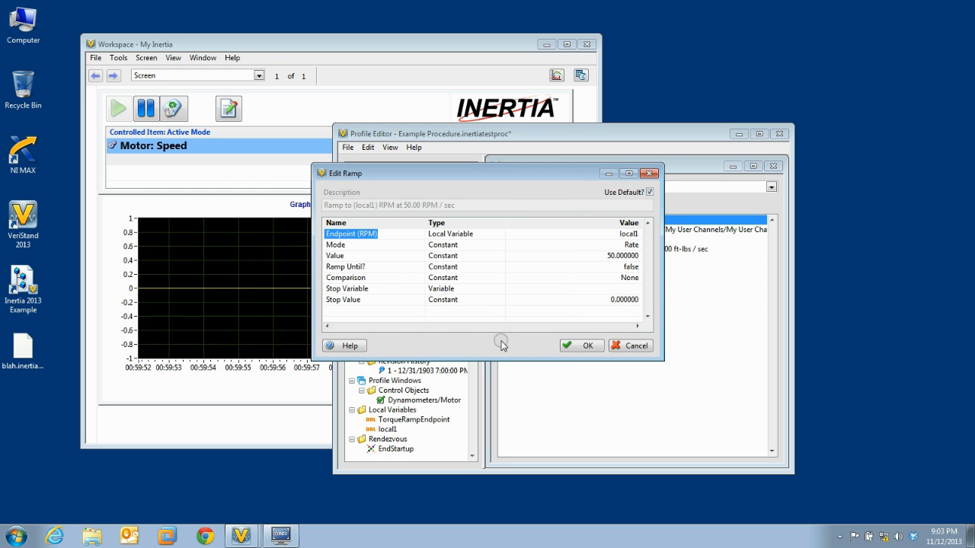